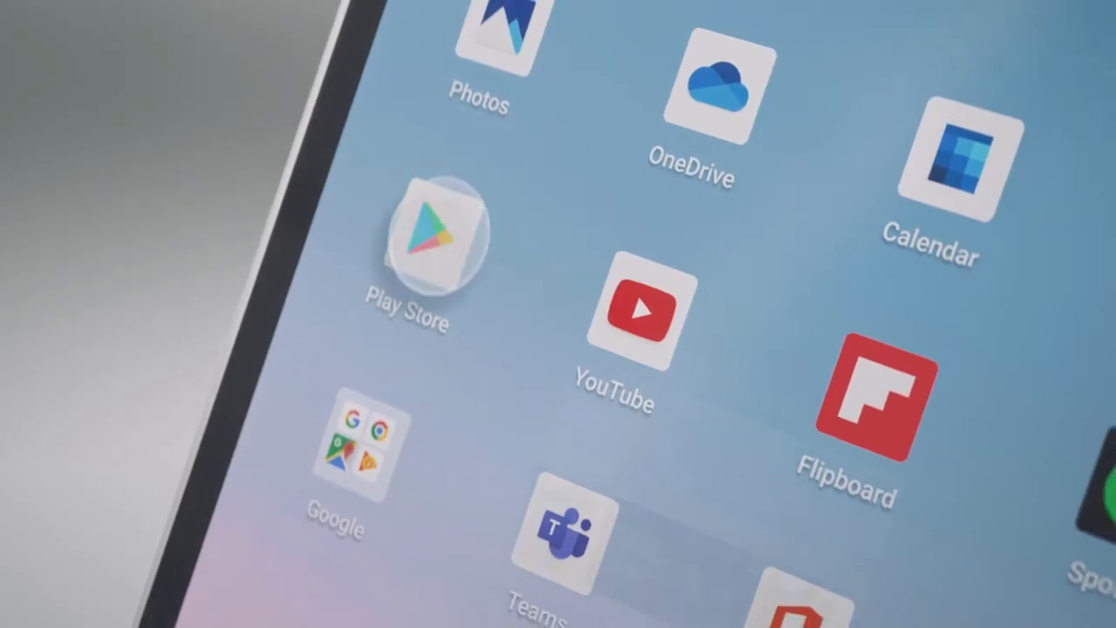
# Launch the Play Store from its home-screen icon, landing on the For you page
pyautogui.click(427, 245)
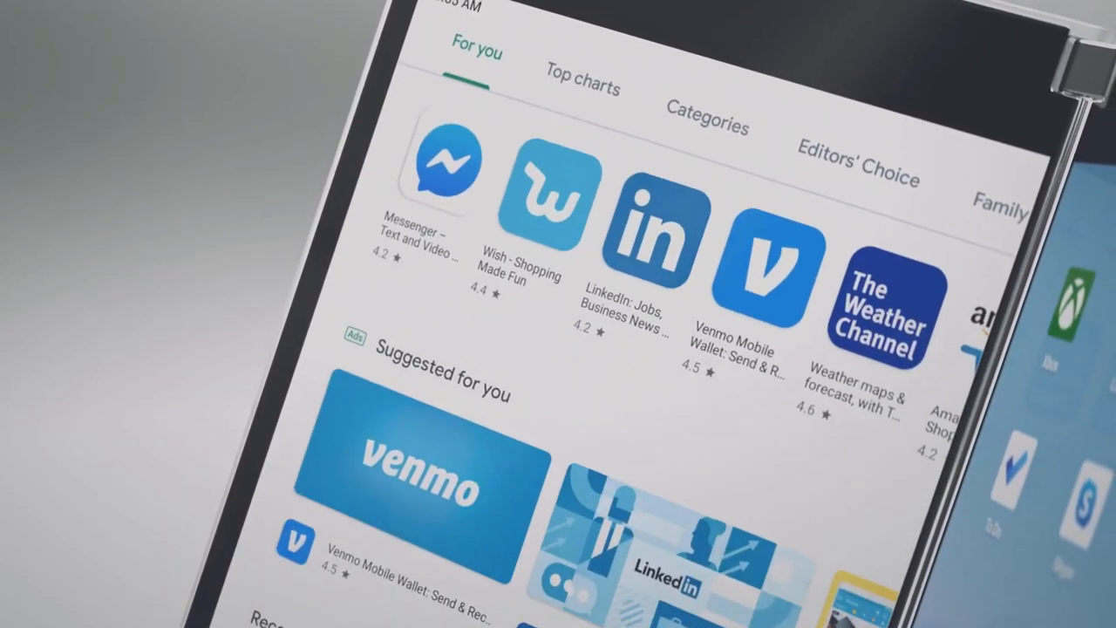